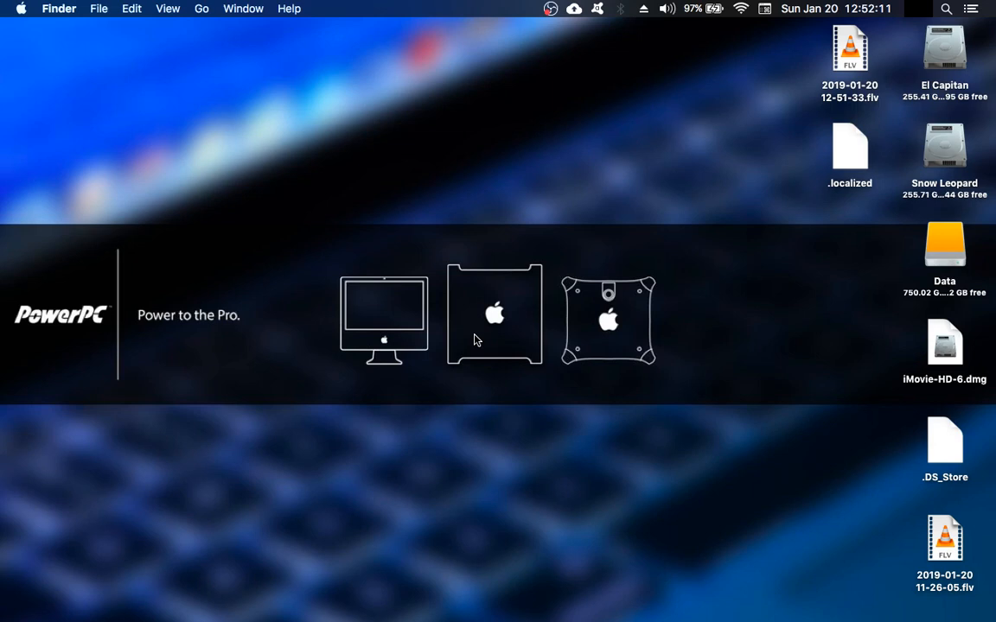
Select the iMovie-HD-6.dmg disk image on the desktop
{"action": "left_click", "coordinate": [944, 344]}
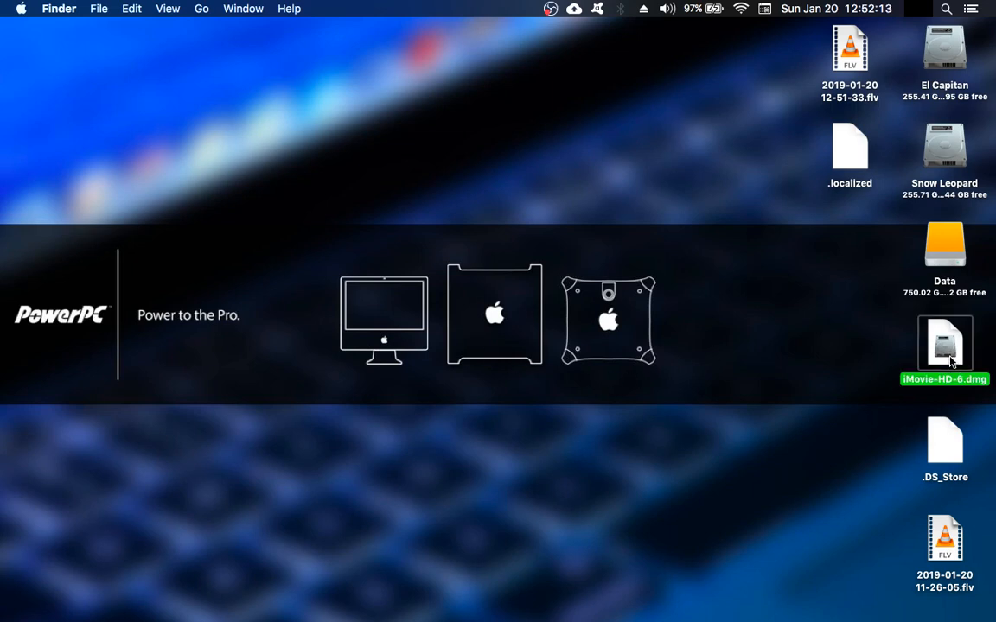
Mount iMovie-HD-6.dmg and select iMovie HD.app in the opened volume window
{"action": "double_click", "coordinate": [944, 344]}
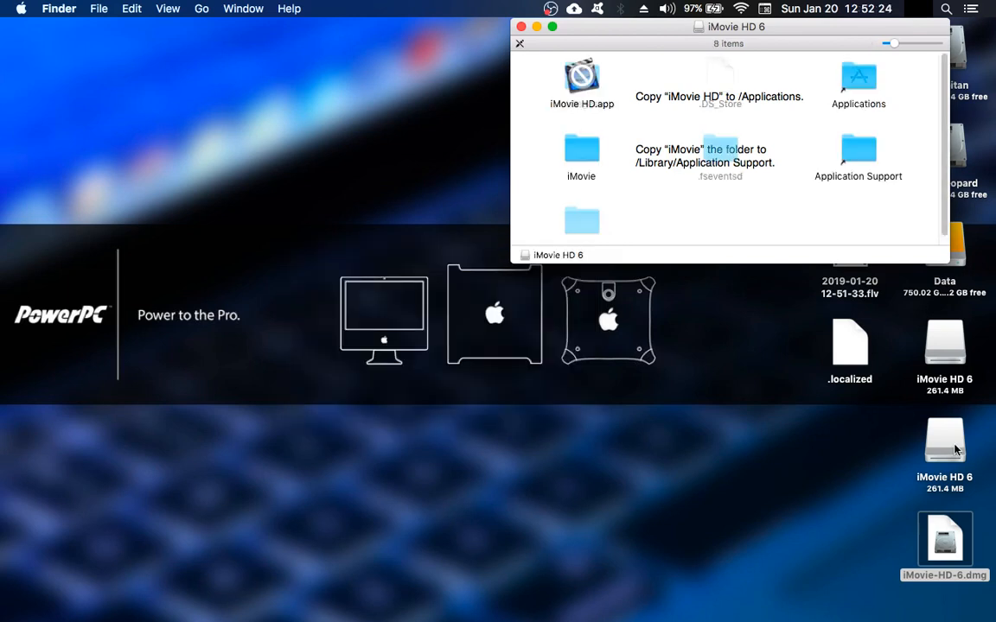
{"action": "left_click", "coordinate": [944, 441]}
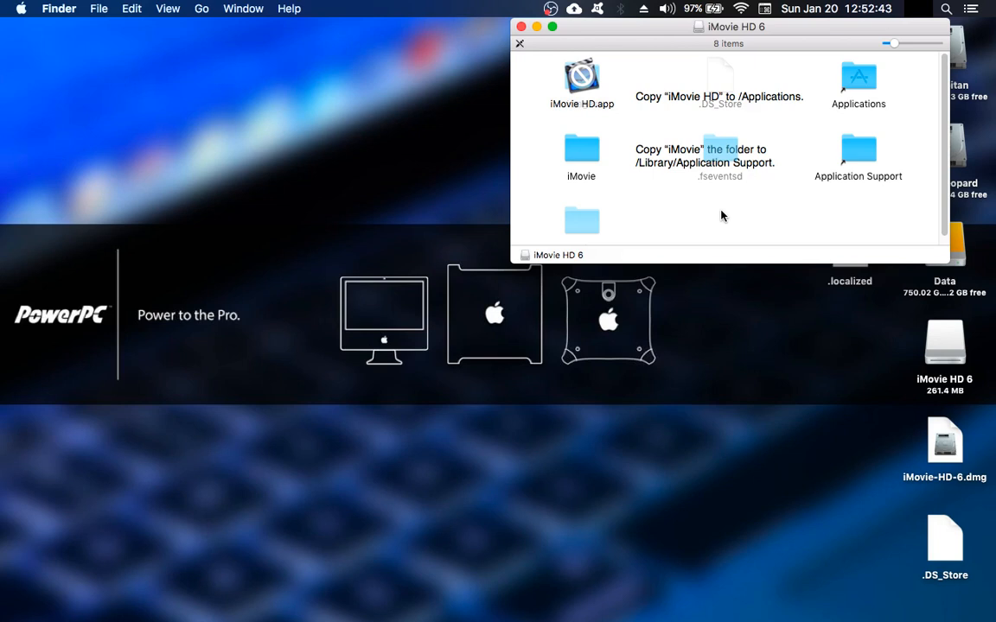
{"action": "mouse_move", "coordinate": [906, 83]}
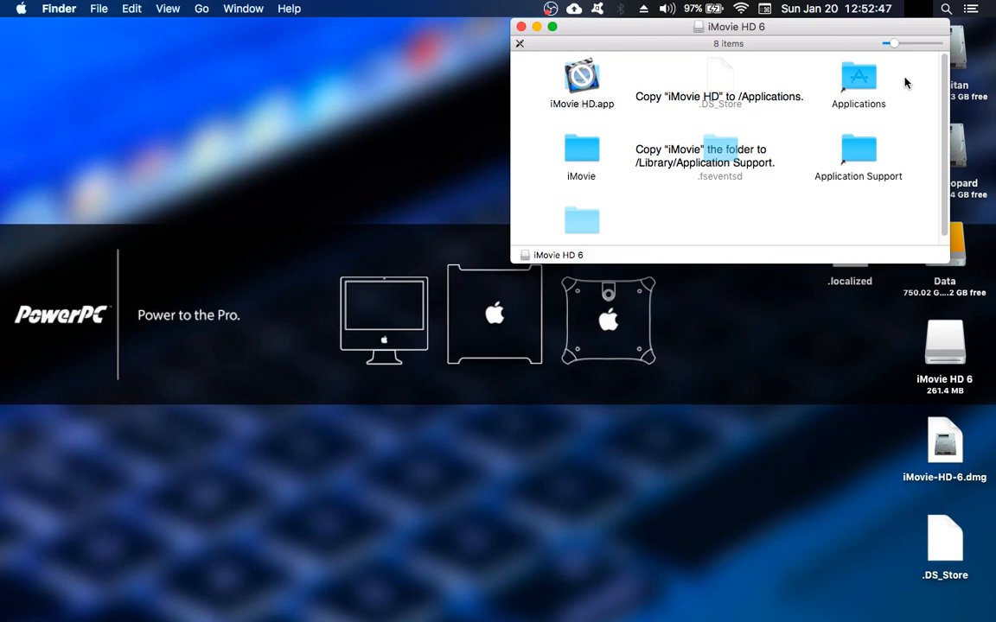
{"action": "mouse_move", "coordinate": [832, 228]}
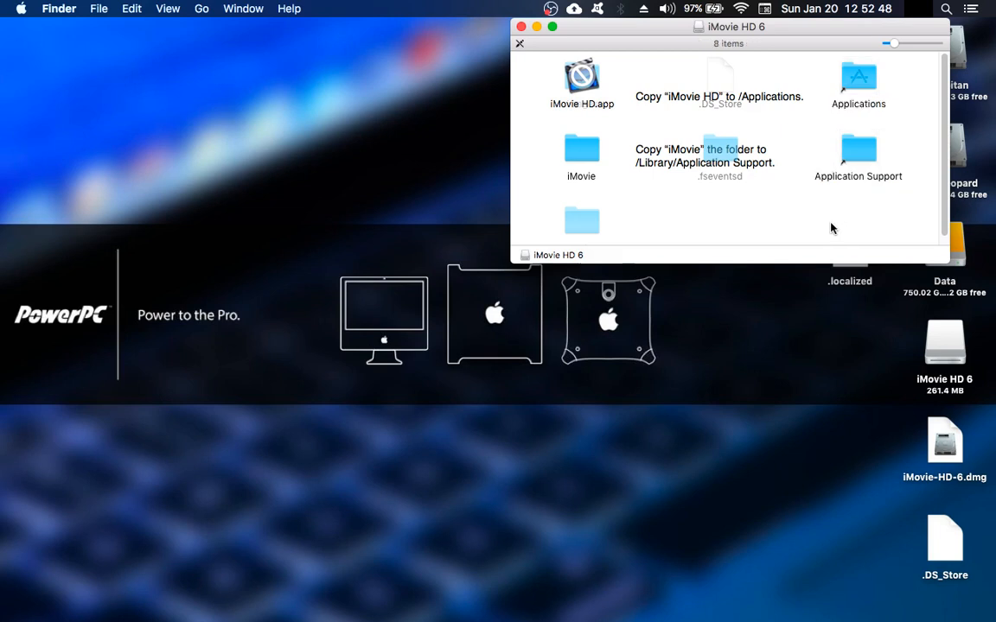
{"action": "mouse_move", "coordinate": [548, 169]}
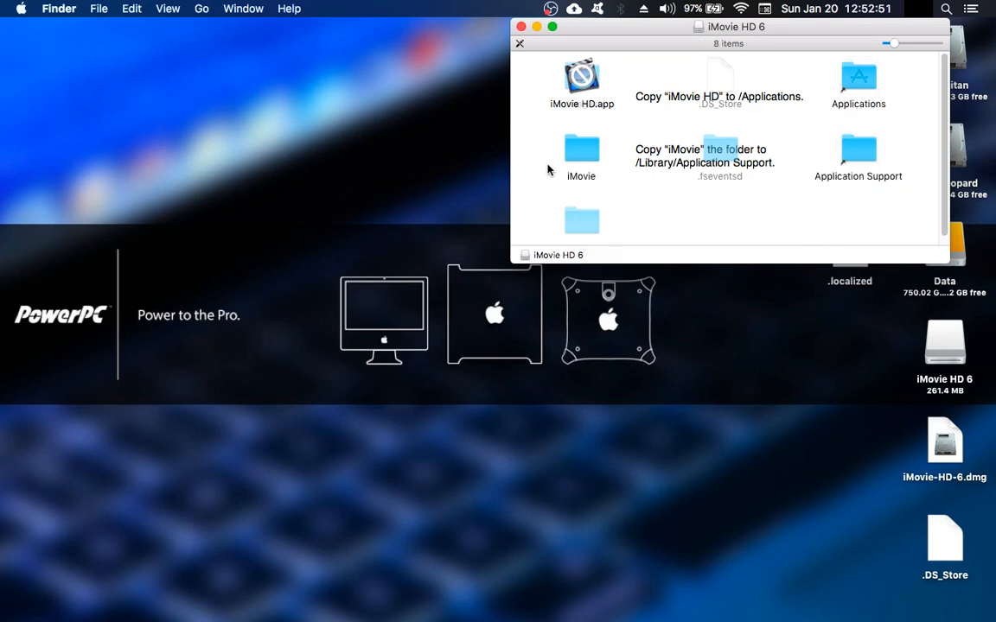
{"action": "mouse_move", "coordinate": [654, 182]}
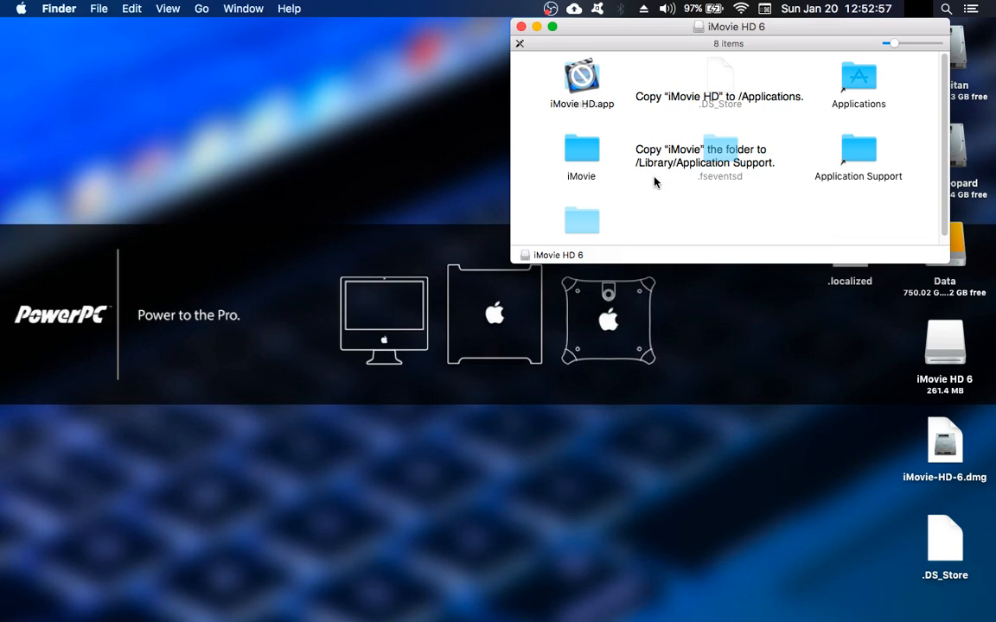
{"action": "mouse_move", "coordinate": [625, 173]}
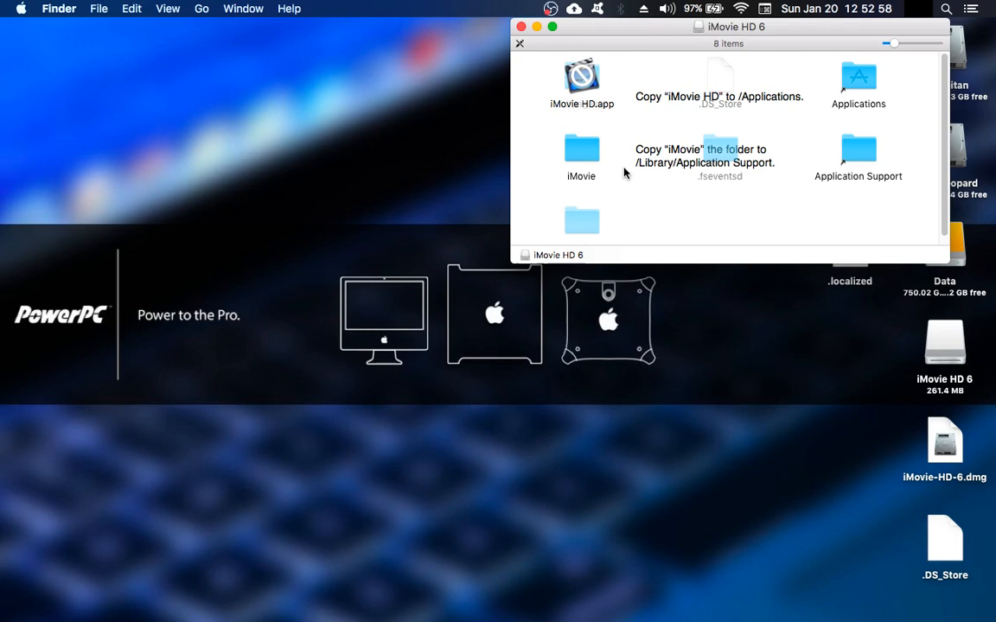
{"action": "mouse_move", "coordinate": [682, 231]}
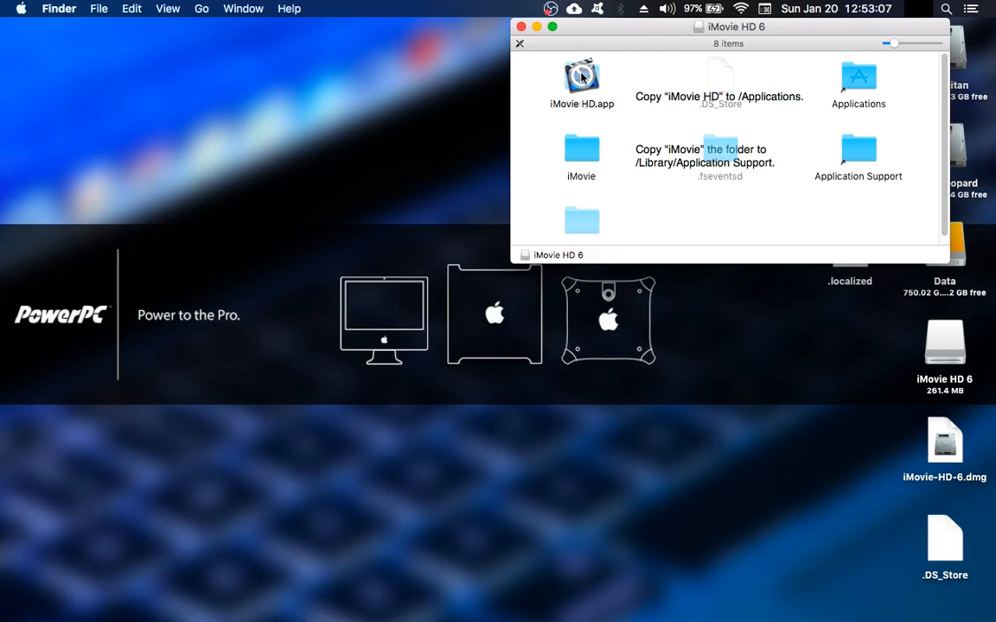
{"action": "left_click", "coordinate": [580, 78]}
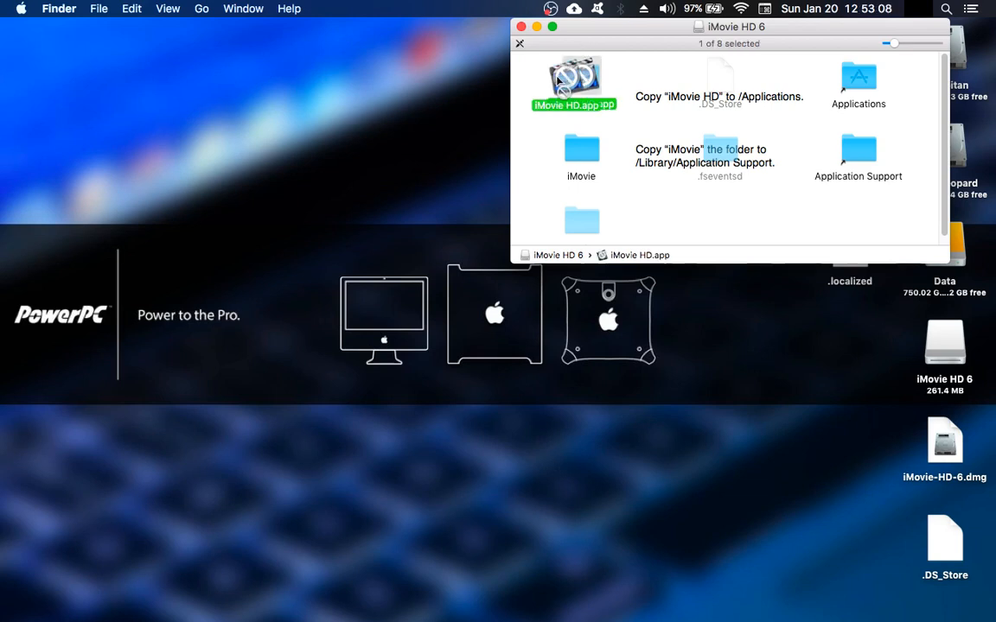